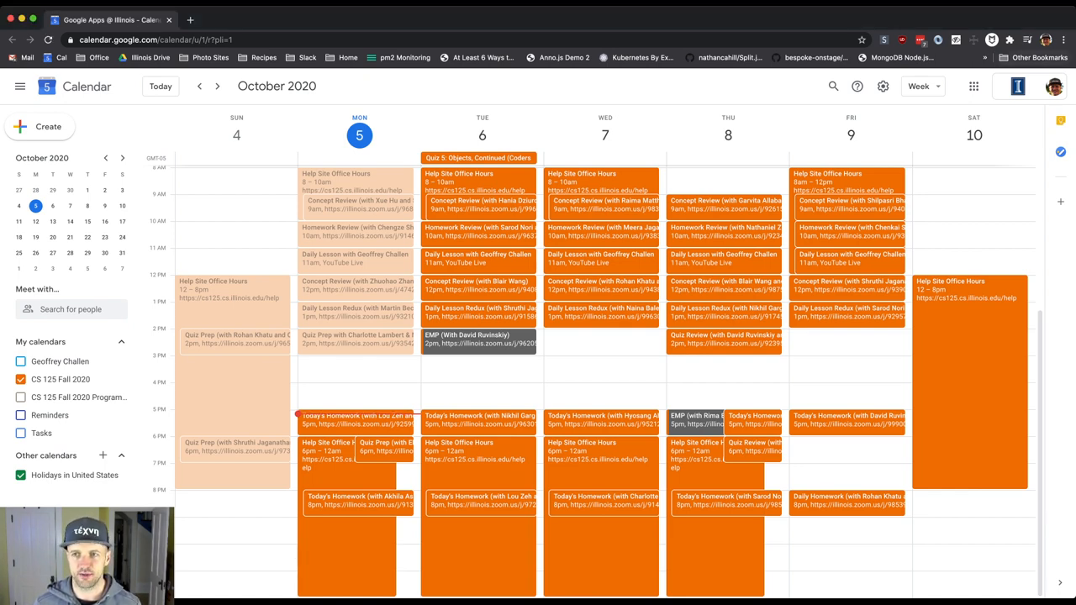
Step: Reveal the calendar's view-range choices from the Week selector
{"action": "left_click", "coordinate": [922, 87]}
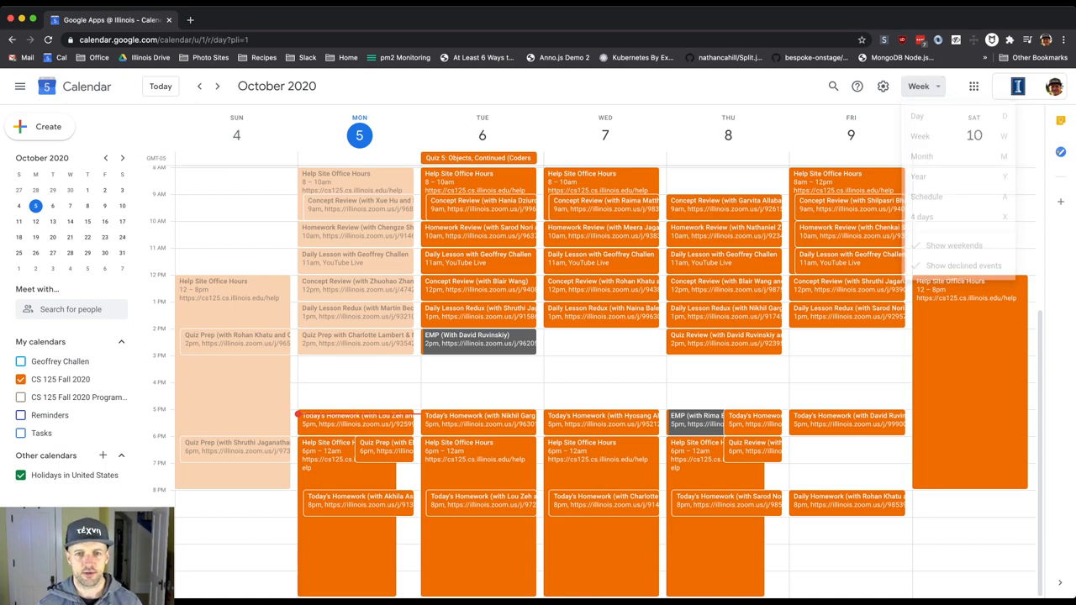